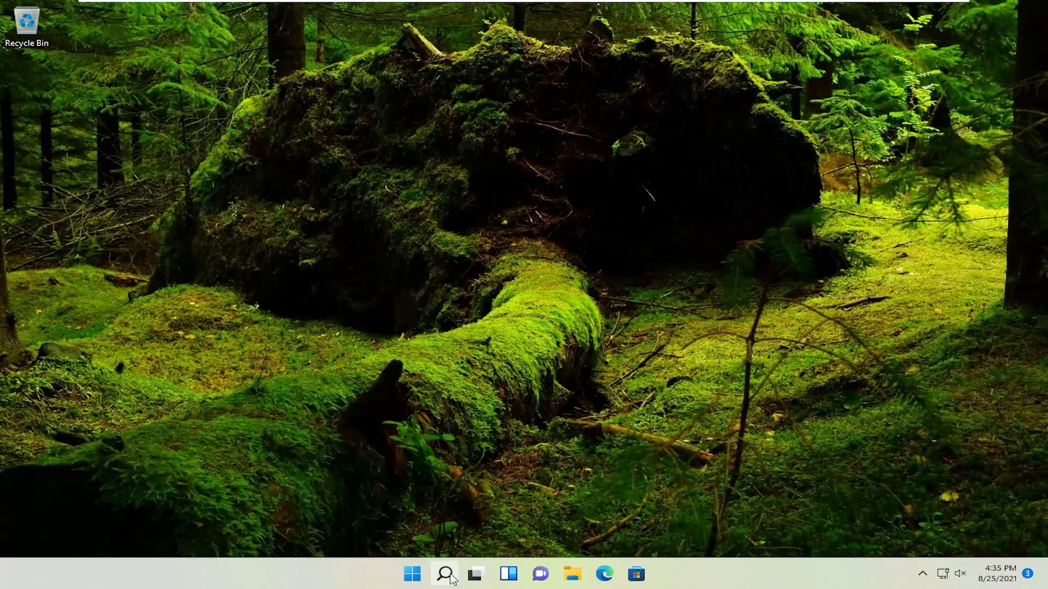
Bring up Windows Search to look for the Settings app
{"action": "left_click", "coordinate": [445, 573]}
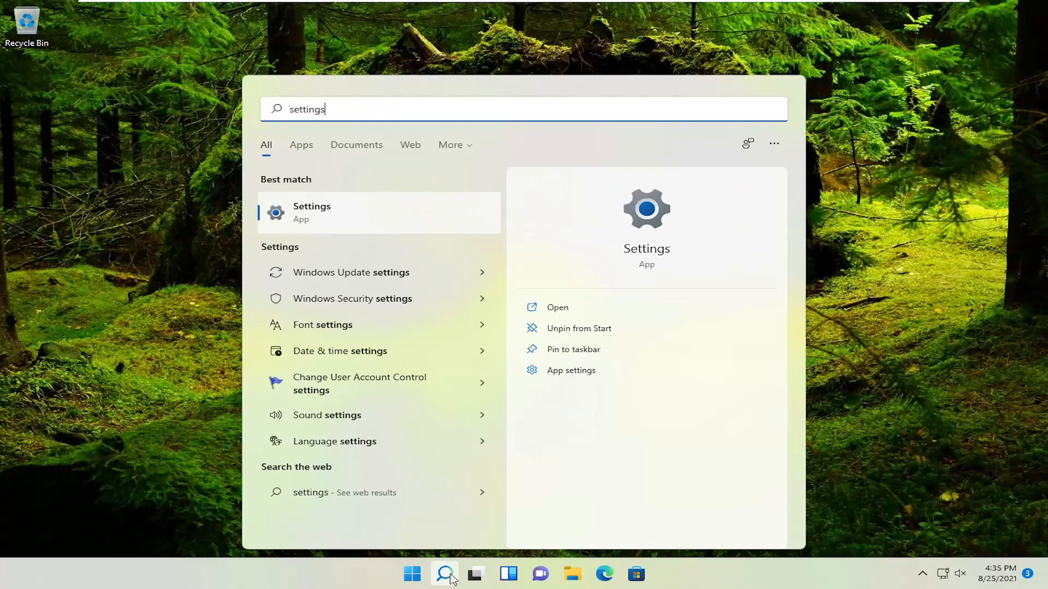
{"action": "mouse_move", "coordinate": [384, 239]}
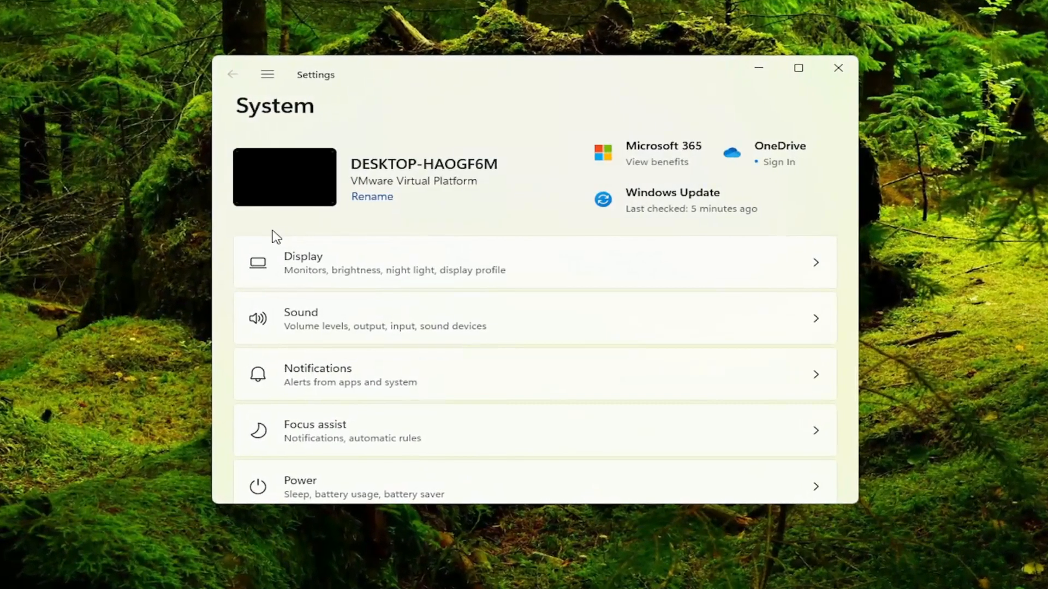
{"action": "mouse_move", "coordinate": [383, 263]}
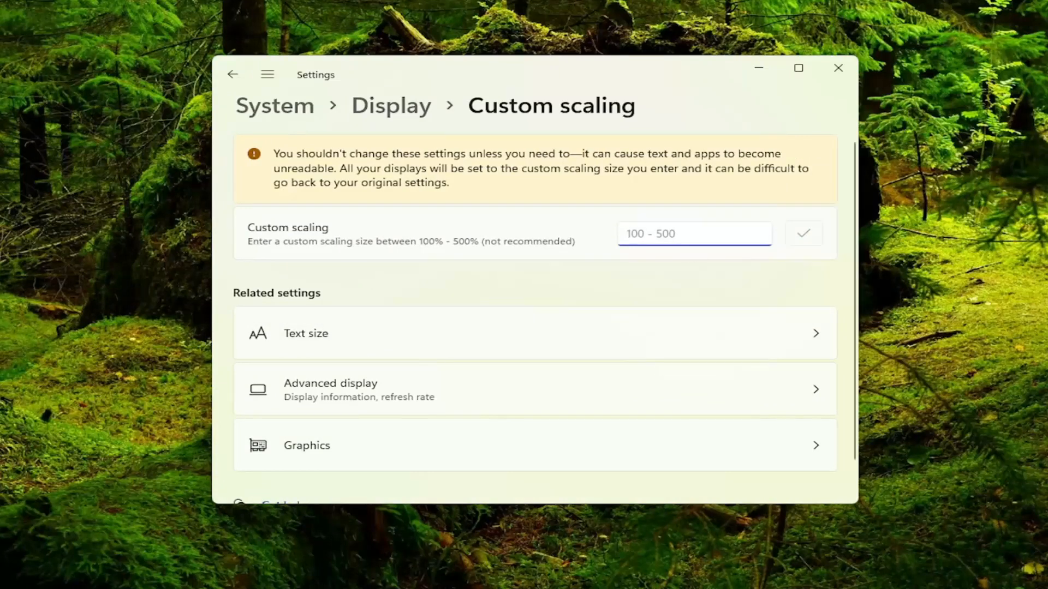
Review Advanced display information showing the 60 Hz refresh rate, then return to Display
{"action": "scroll", "scroll_direction": "down", "scroll_amount": 3}
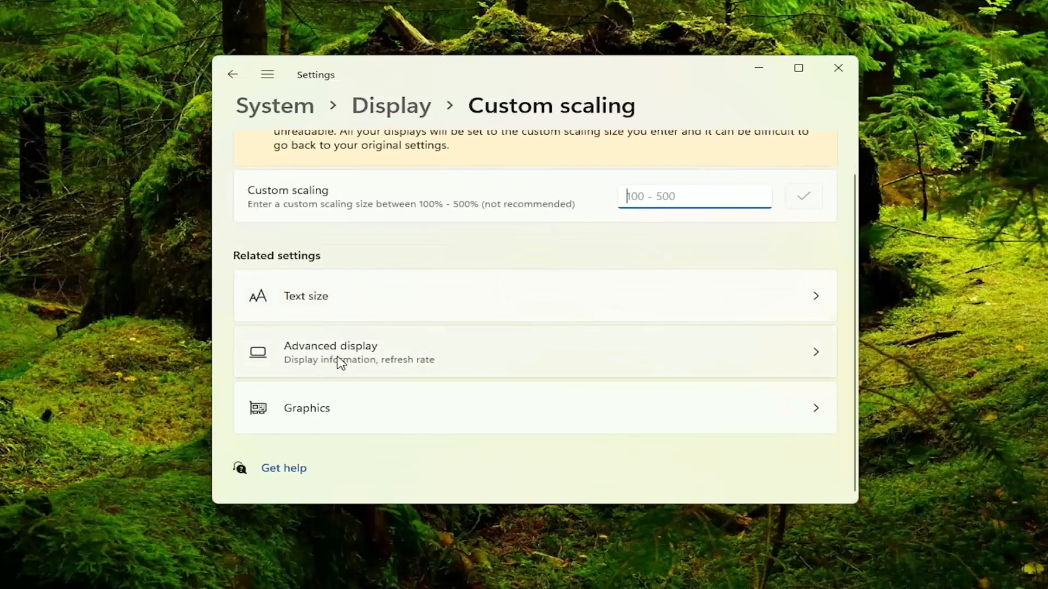
{"action": "left_click", "coordinate": [329, 350]}
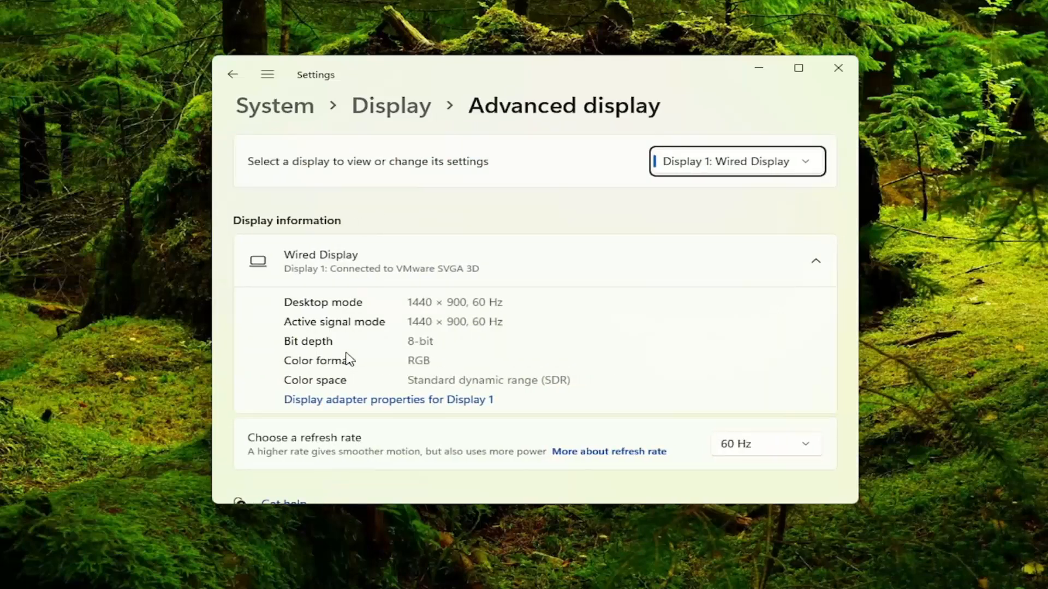
{"action": "scroll", "scroll_direction": "down", "scroll_amount": 3}
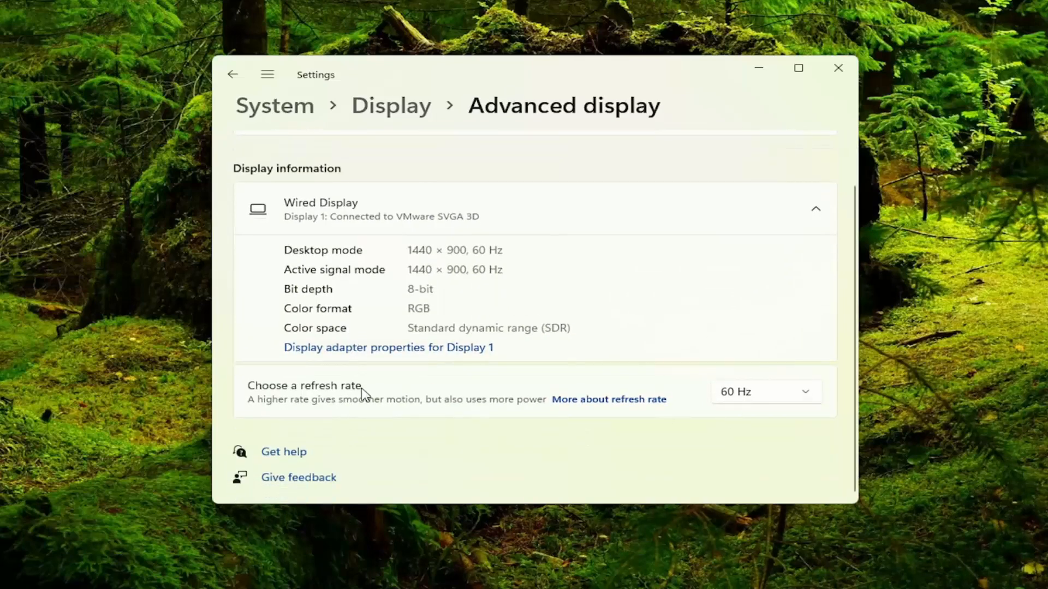
{"action": "mouse_move", "coordinate": [283, 69]}
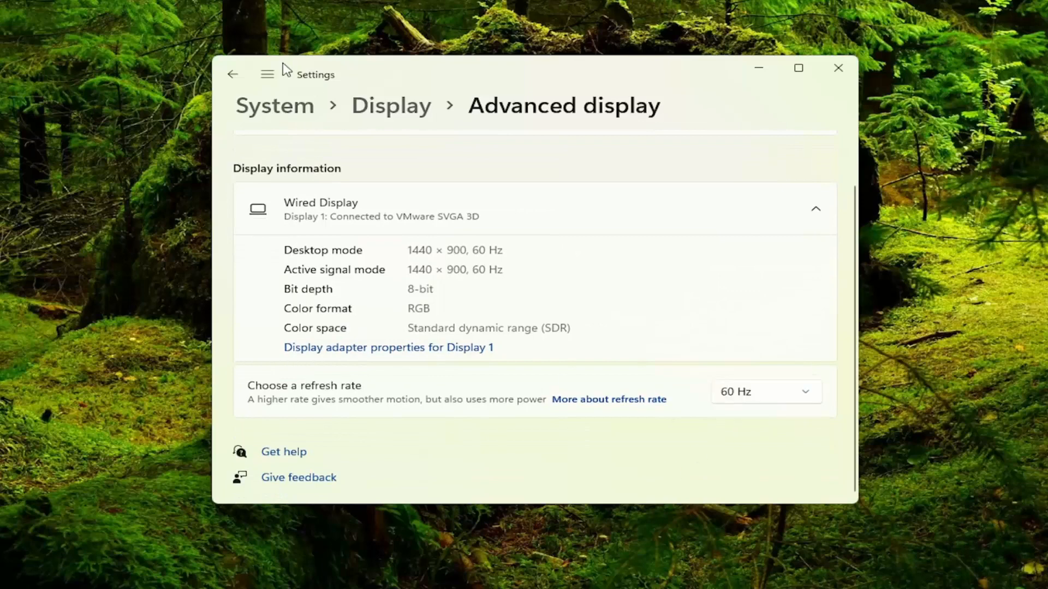
{"action": "left_click", "coordinate": [234, 74]}
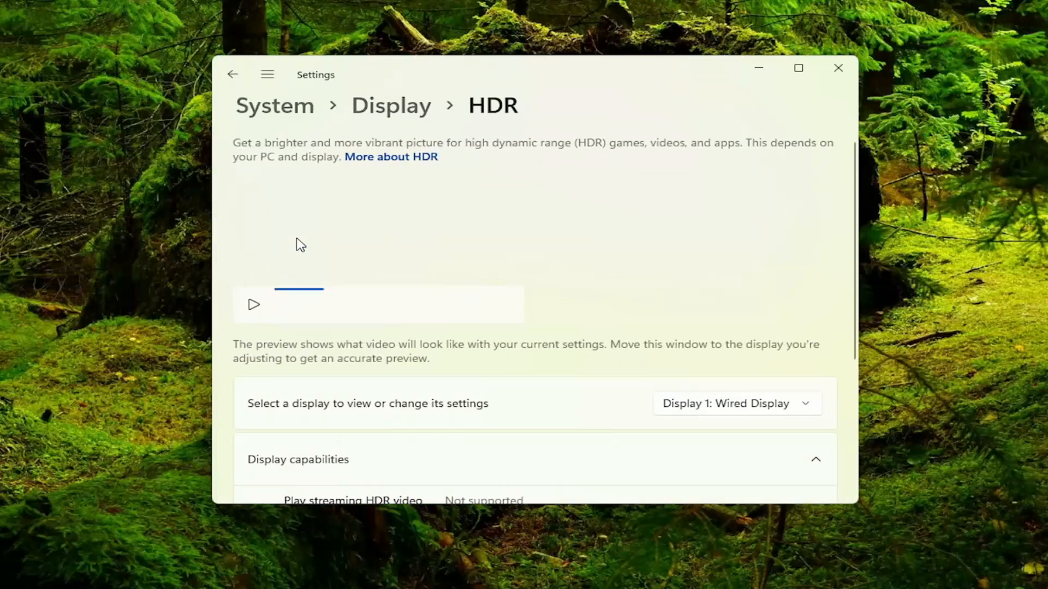
{"action": "mouse_move", "coordinate": [450, 247]}
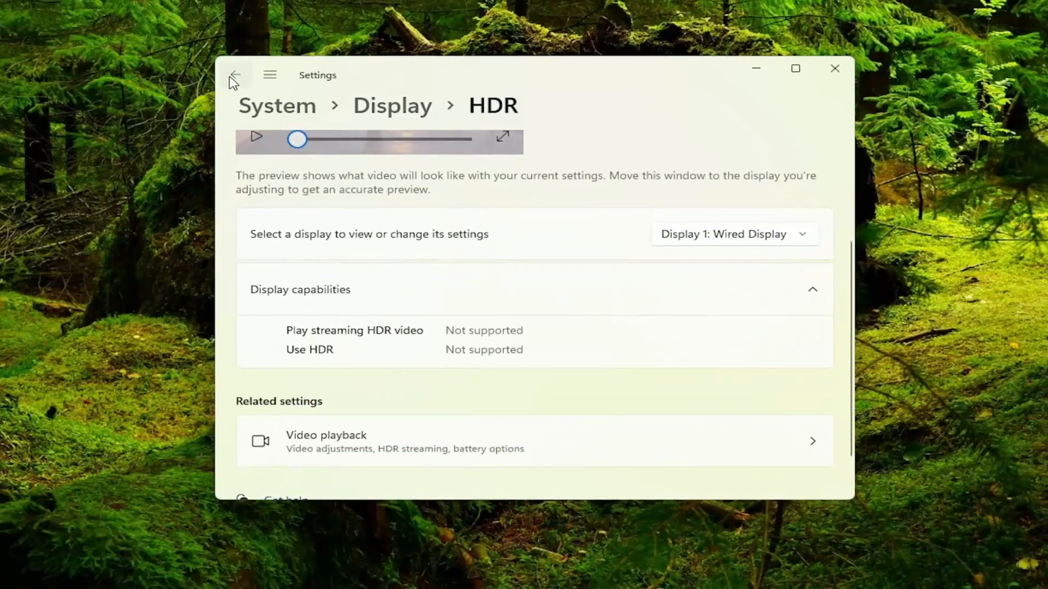
Return from HDR to the Display page and close Settings
{"action": "left_click", "coordinate": [236, 74]}
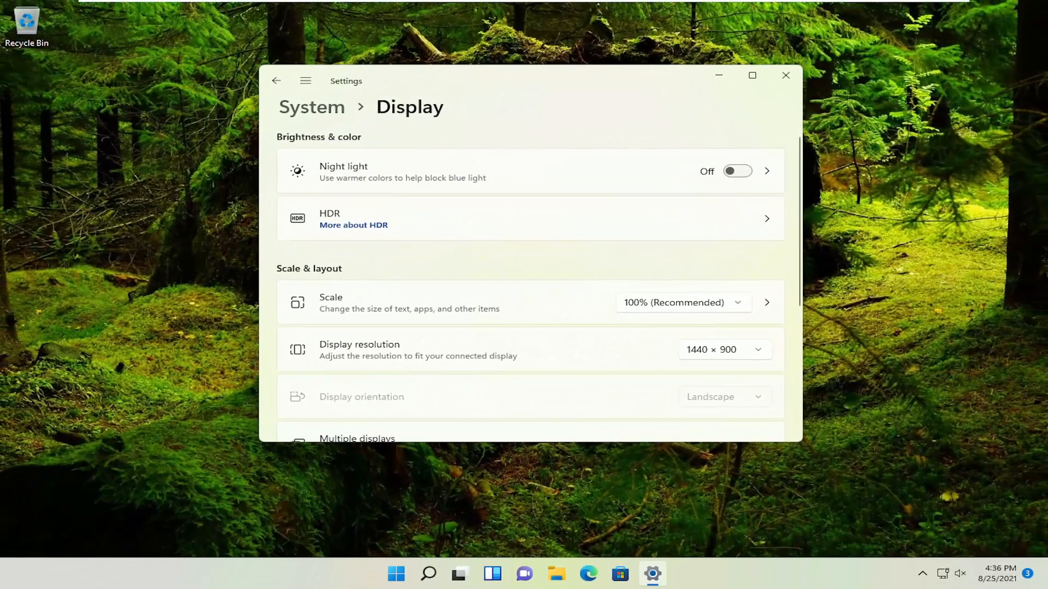
{"action": "left_click", "coordinate": [785, 75]}
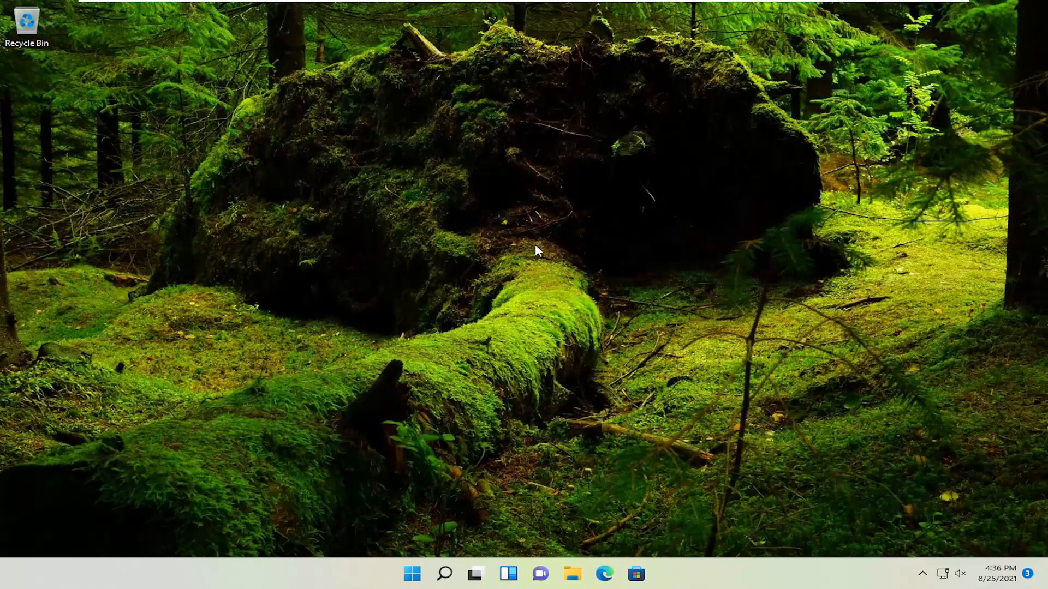
Search for 'snipping Tool' to launch Snip & Sketch
{"action": "left_click", "coordinate": [444, 573]}
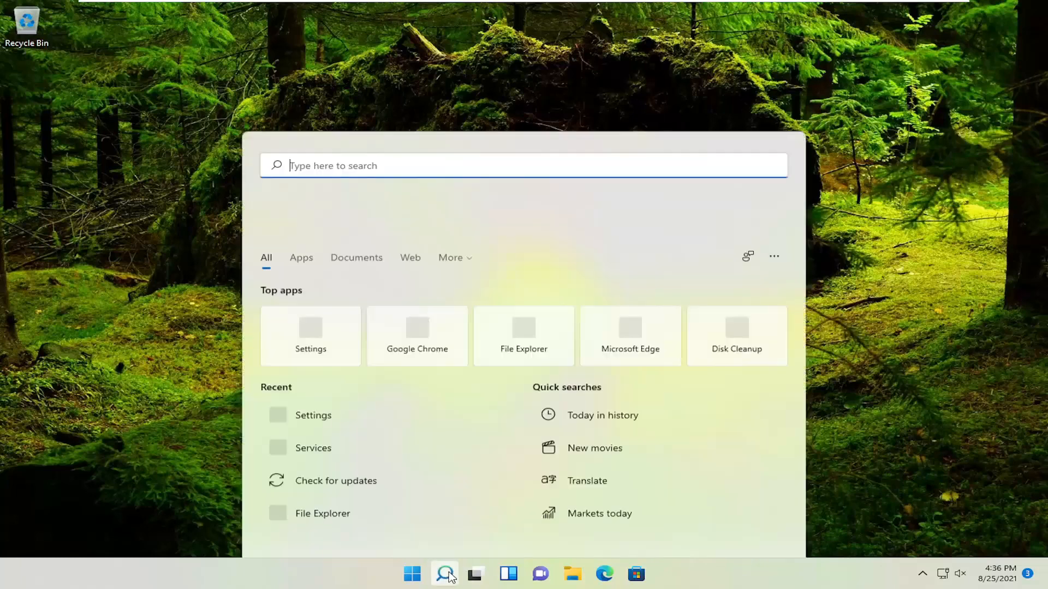
{"action": "type", "text": "snipping Tool"}
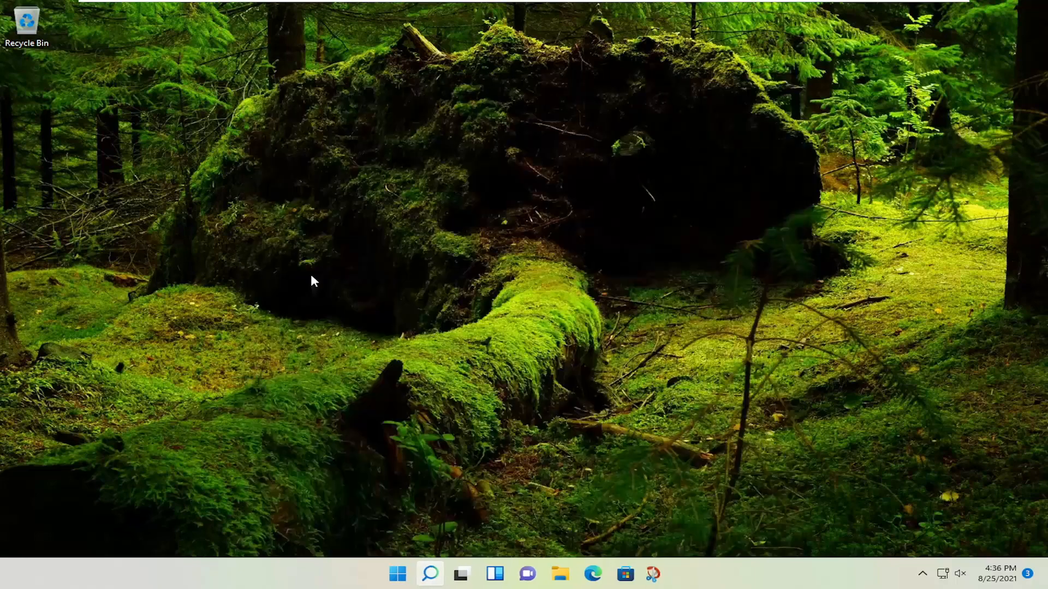
Capture a Fullscreen Snip of the desktop in Snip & Sketch
{"action": "left_click", "coordinate": [652, 573]}
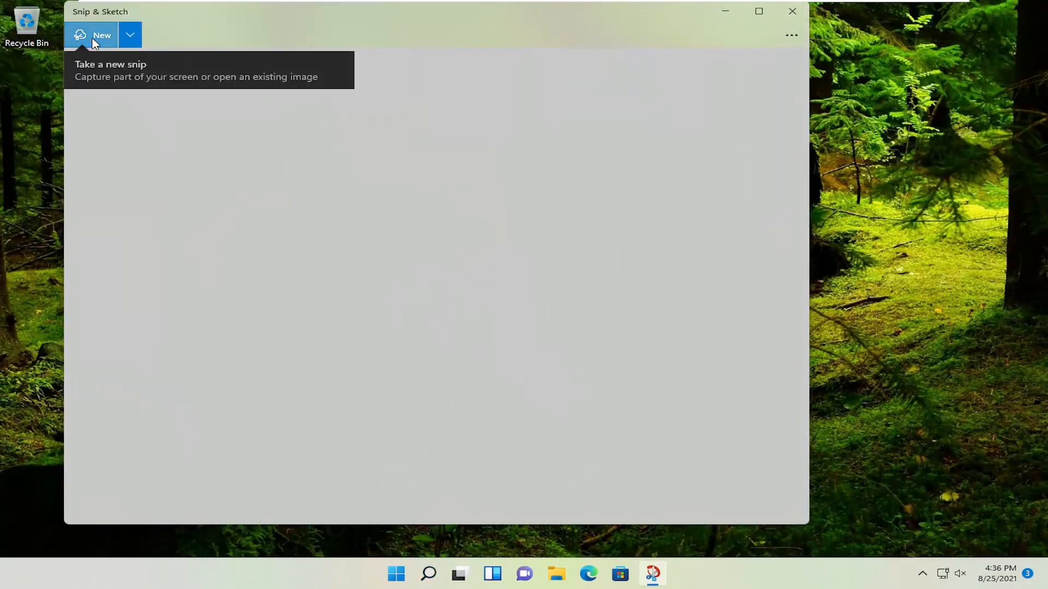
{"action": "left_click", "coordinate": [101, 35]}
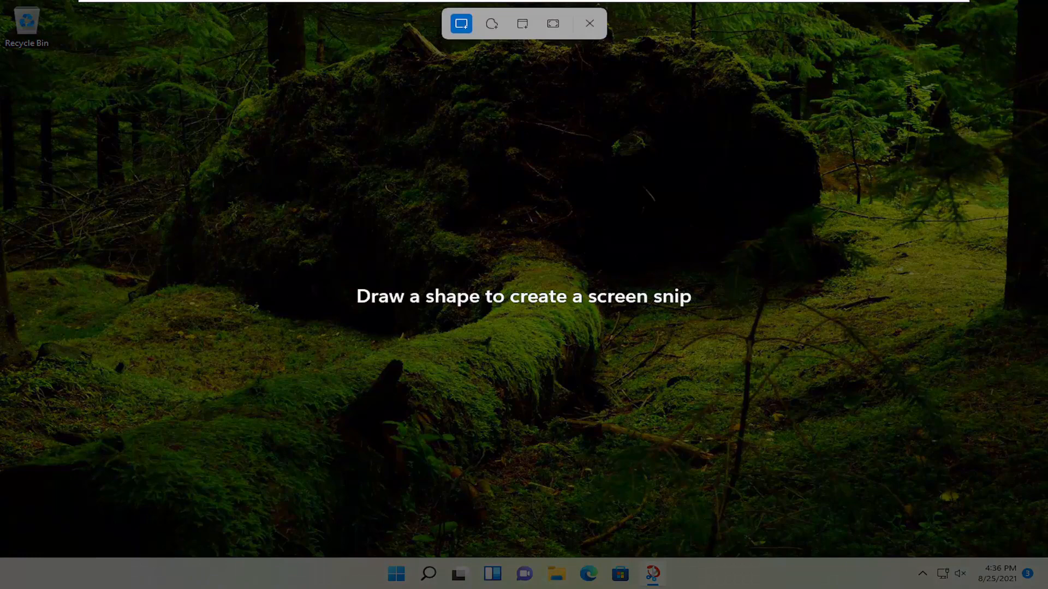
{"action": "left_click", "coordinate": [588, 23]}
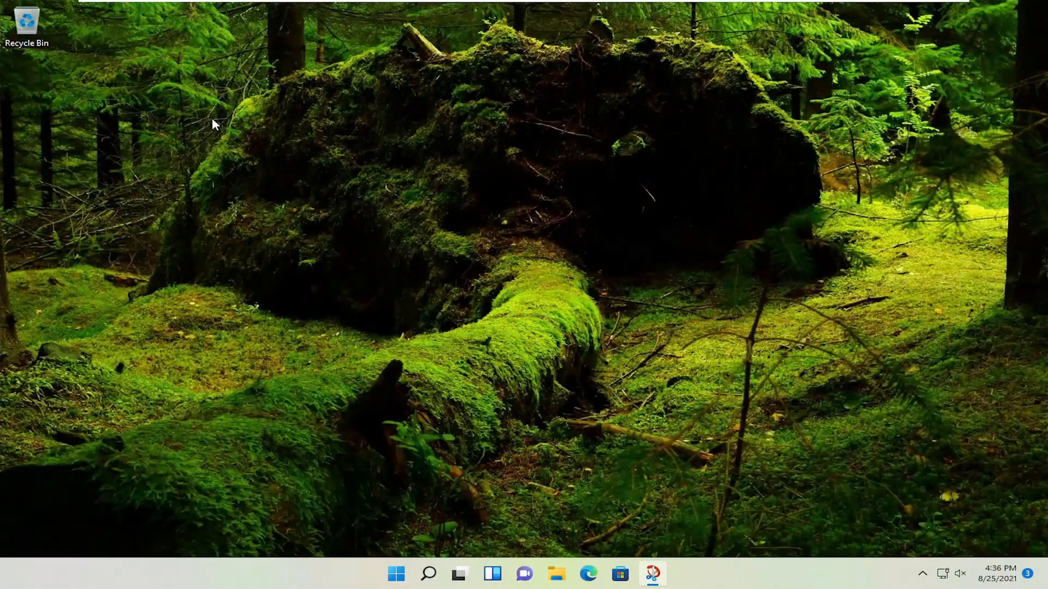
View the captured snip from the notification, then close Snip & Sketch
{"action": "left_click", "coordinate": [650, 573]}
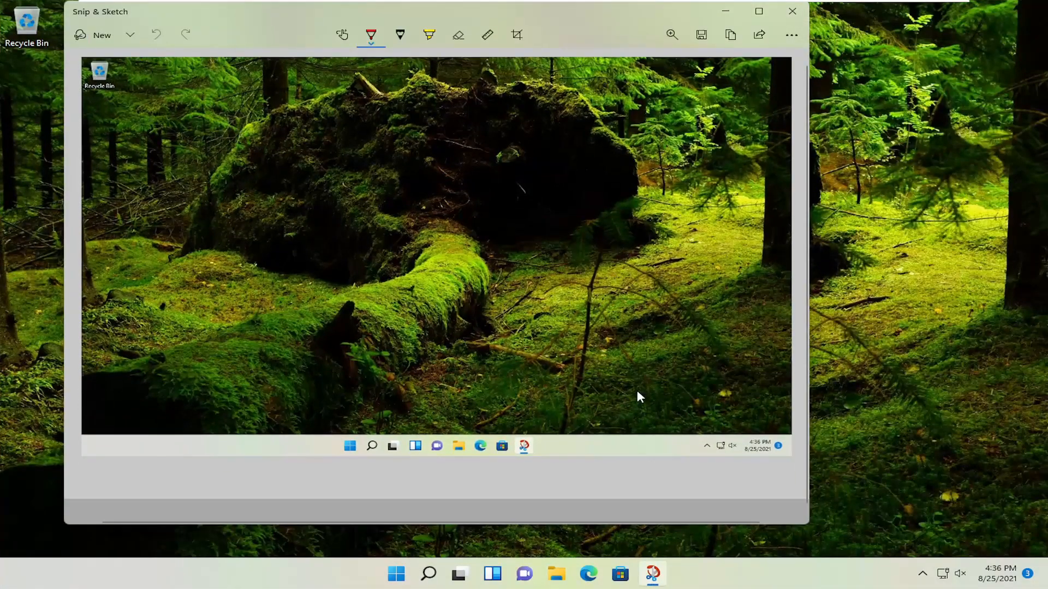
{"action": "mouse_move", "coordinate": [792, 12]}
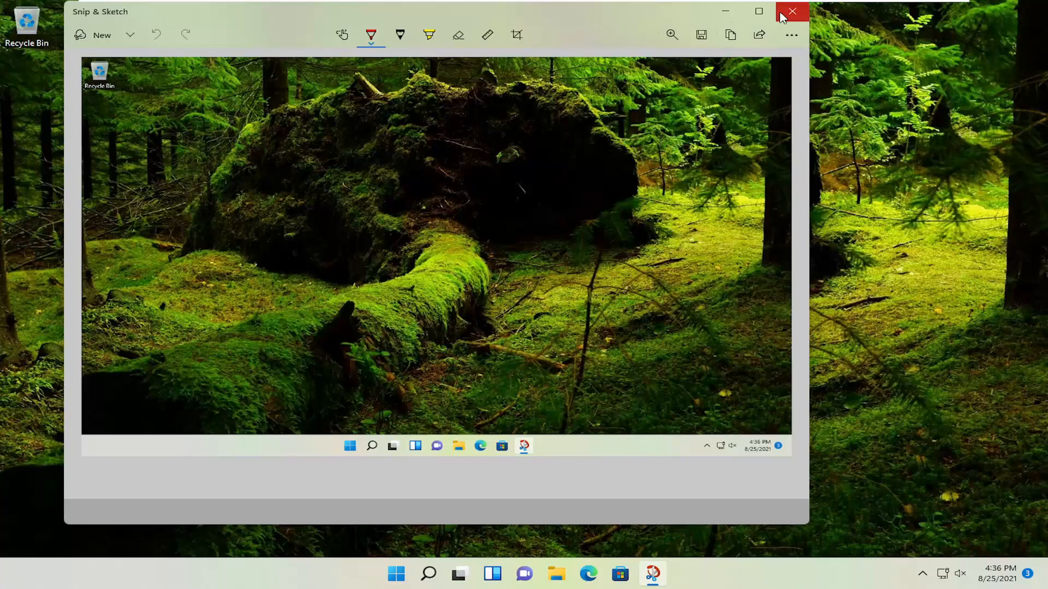
{"action": "left_click", "coordinate": [793, 11]}
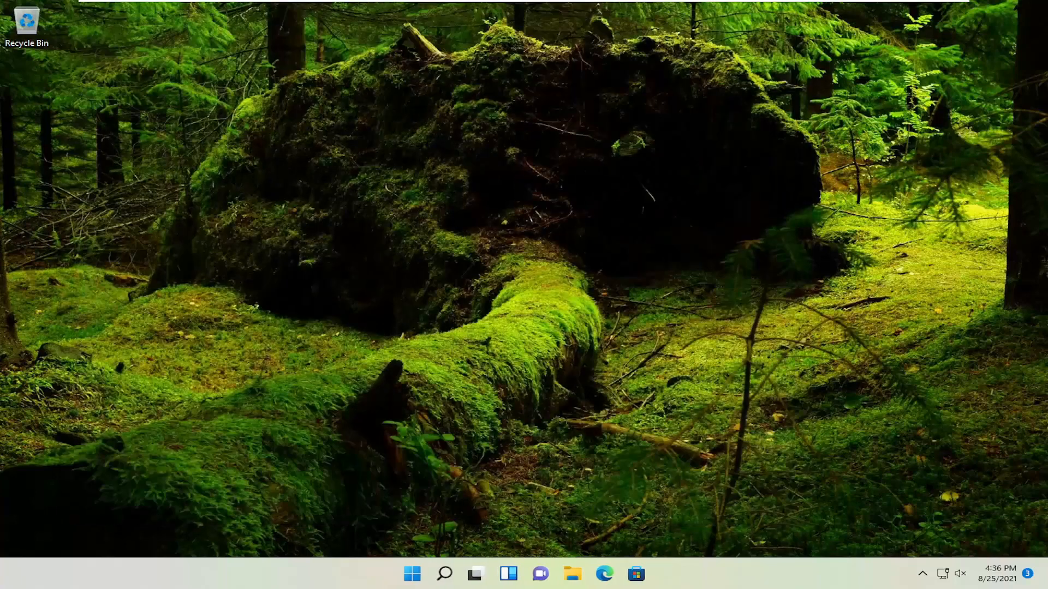